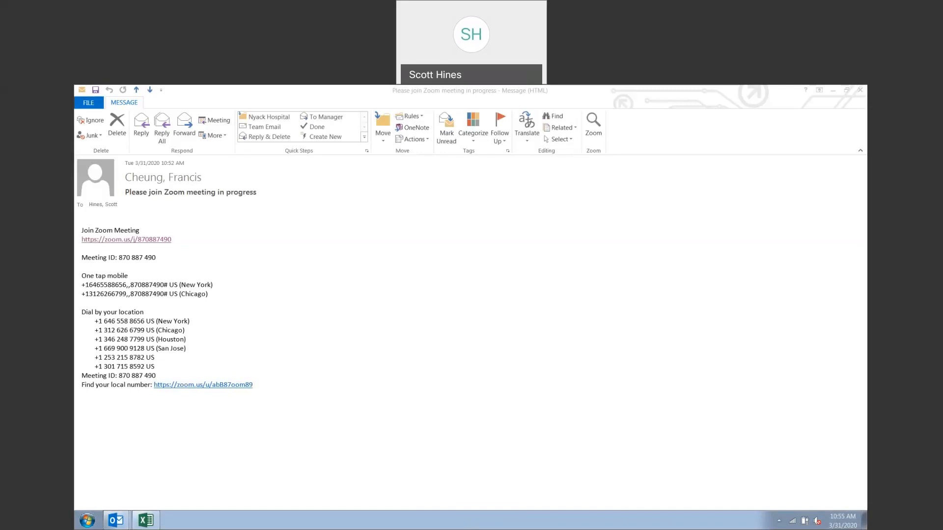
mouse_move(251, 338)
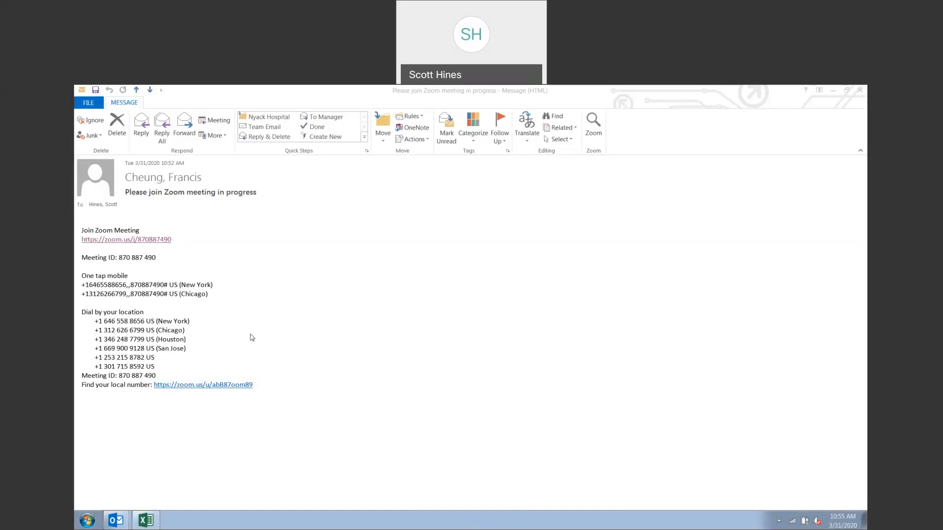
mouse_move(290, 268)
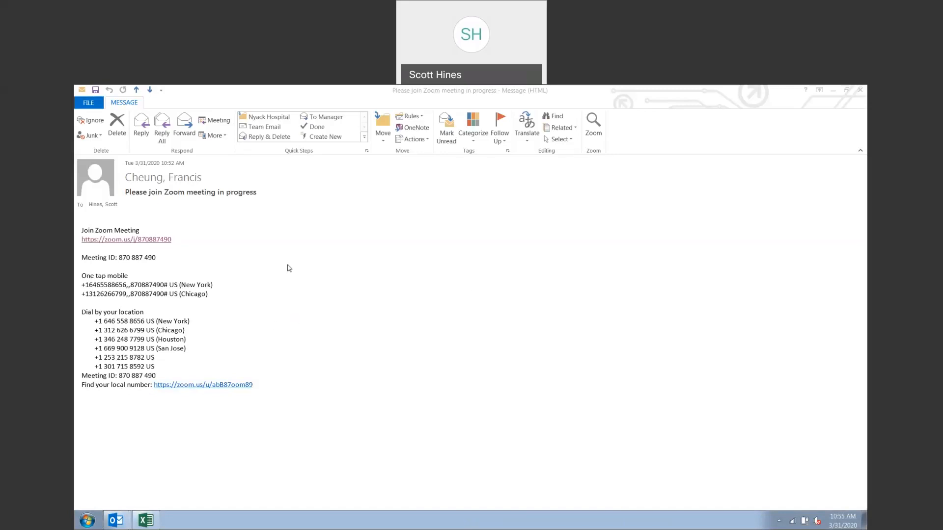
mouse_move(173, 215)
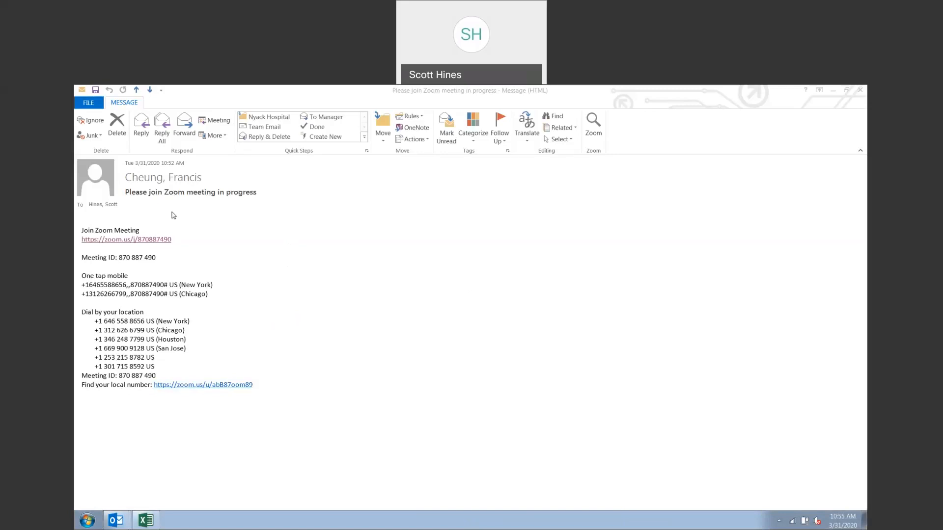
mouse_move(202, 220)
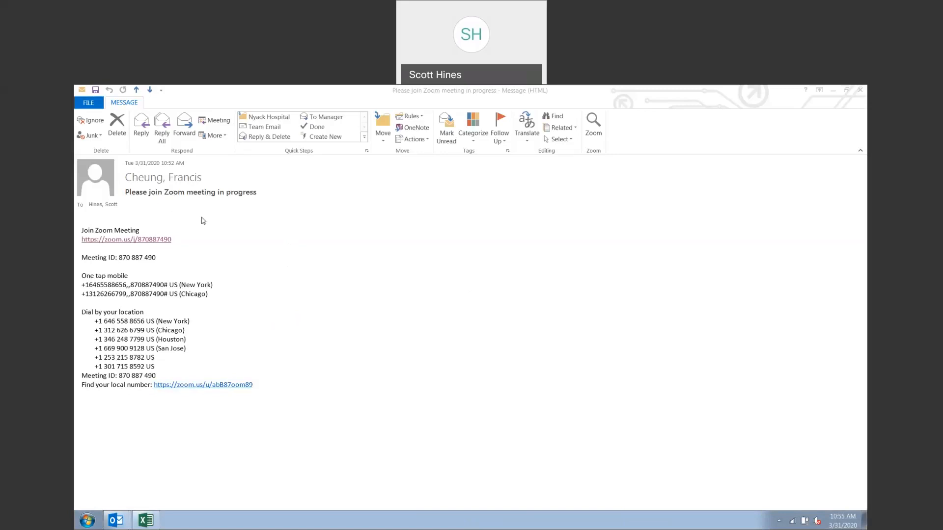
mouse_move(229, 259)
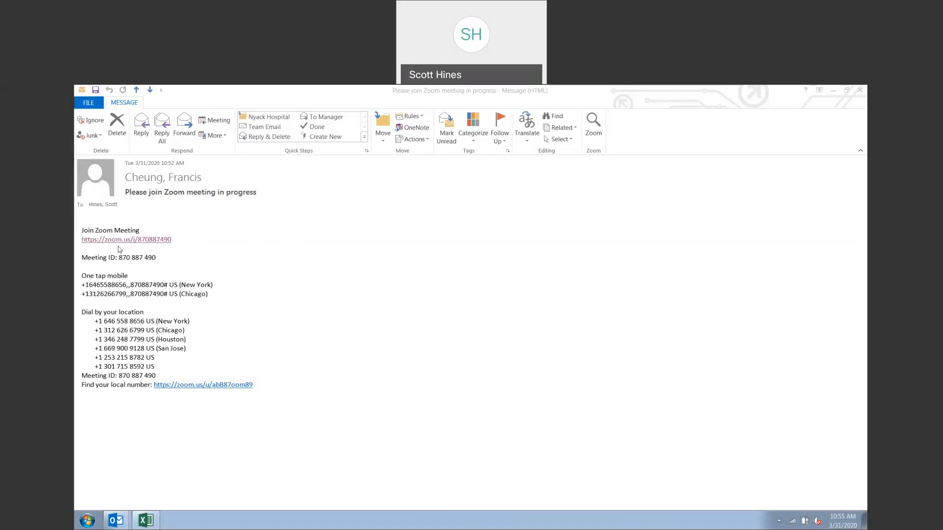
mouse_move(124, 246)
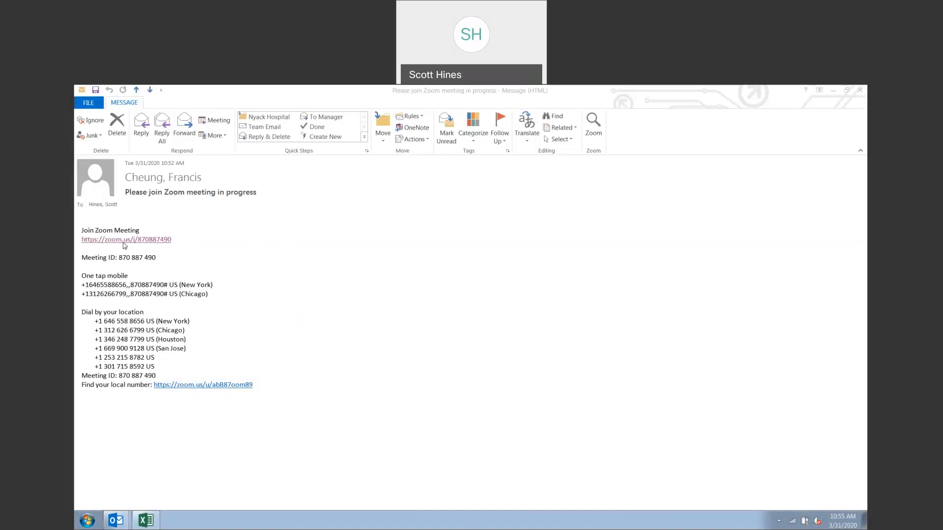
- Launch the meeting from the zoom.us invite link in the email
click(126, 239)
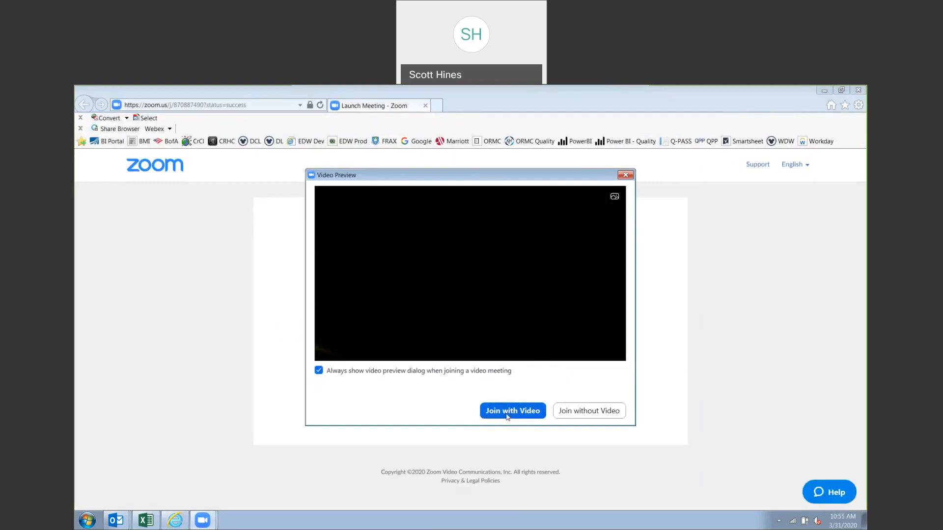
- Join the meeting with video and connect through computer audio
click(513, 411)
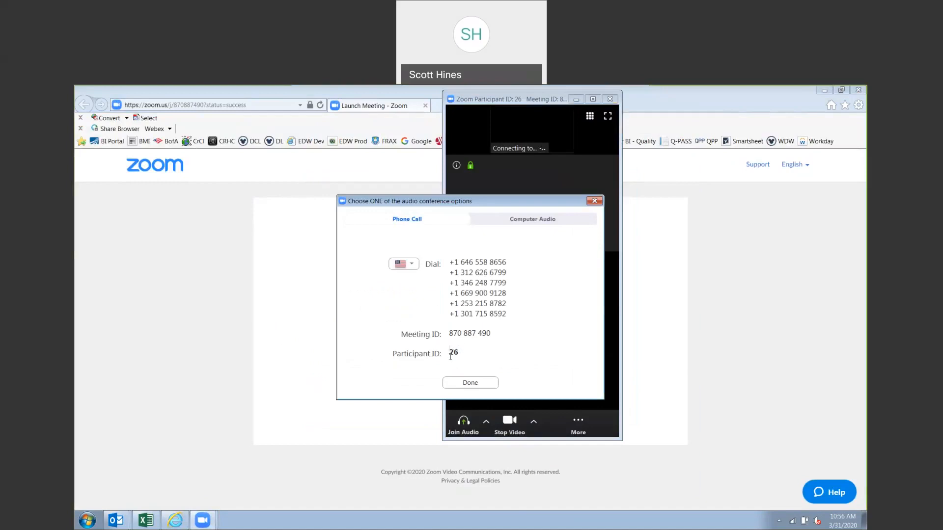
mouse_move(457, 366)
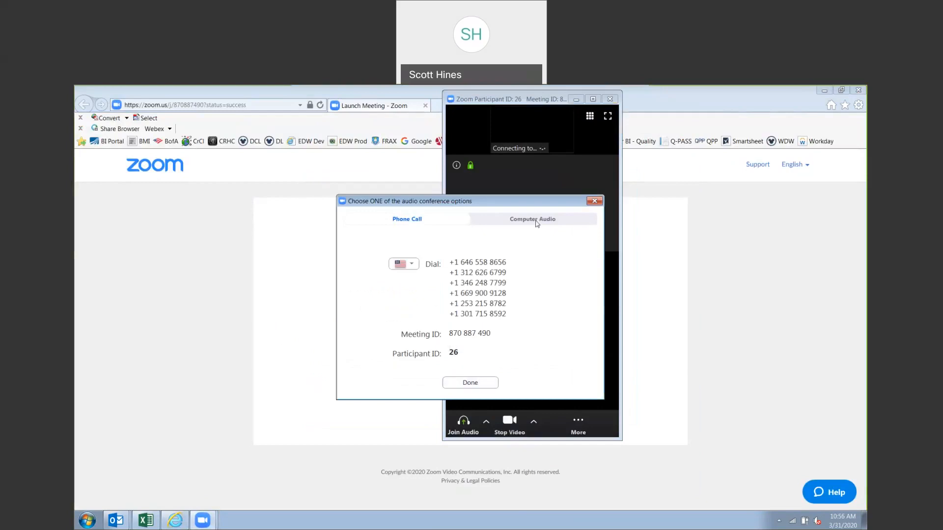
click(533, 219)
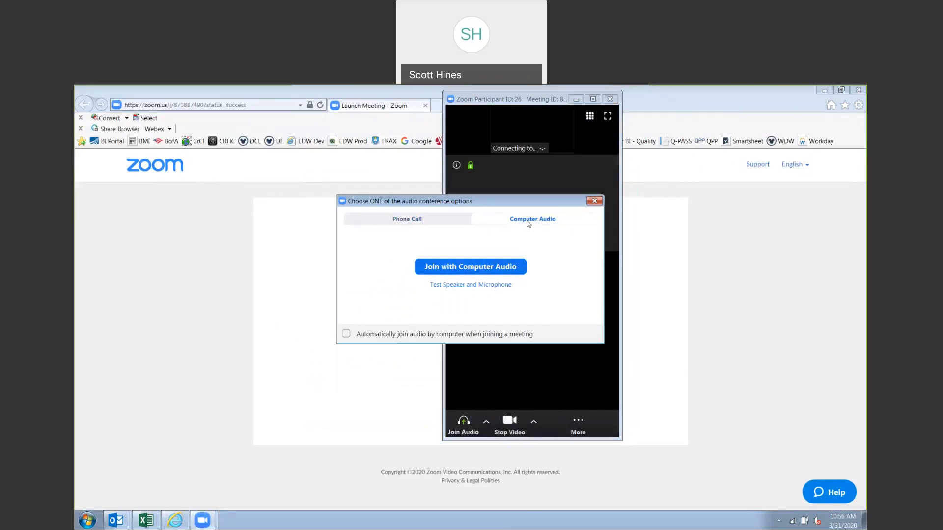
mouse_move(410, 223)
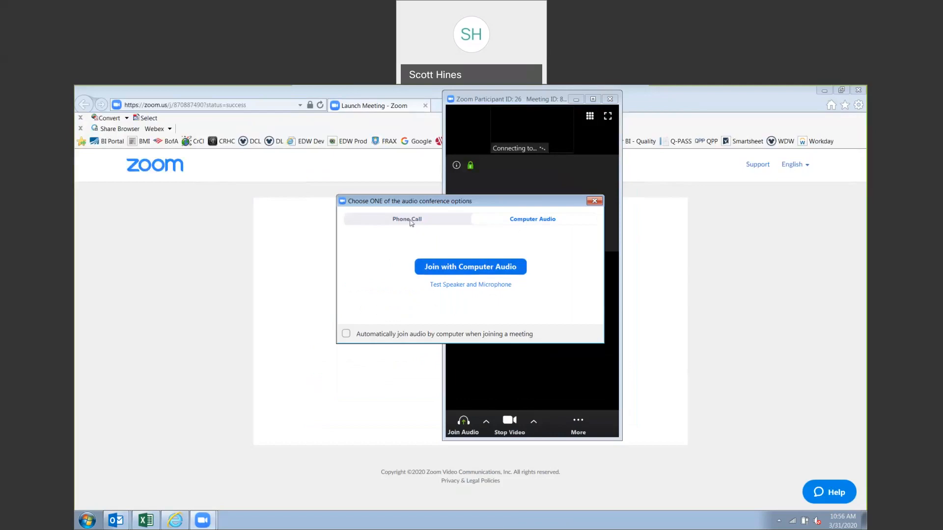
click(407, 219)
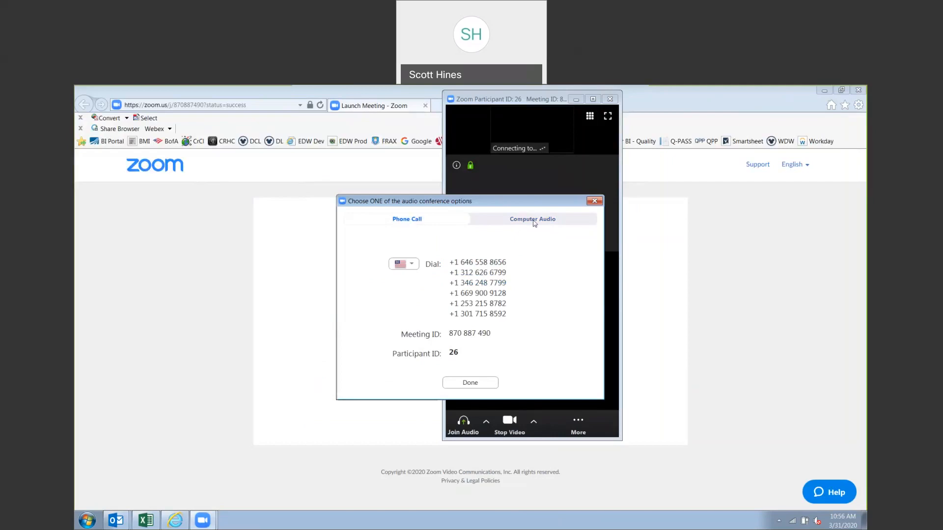
click(532, 220)
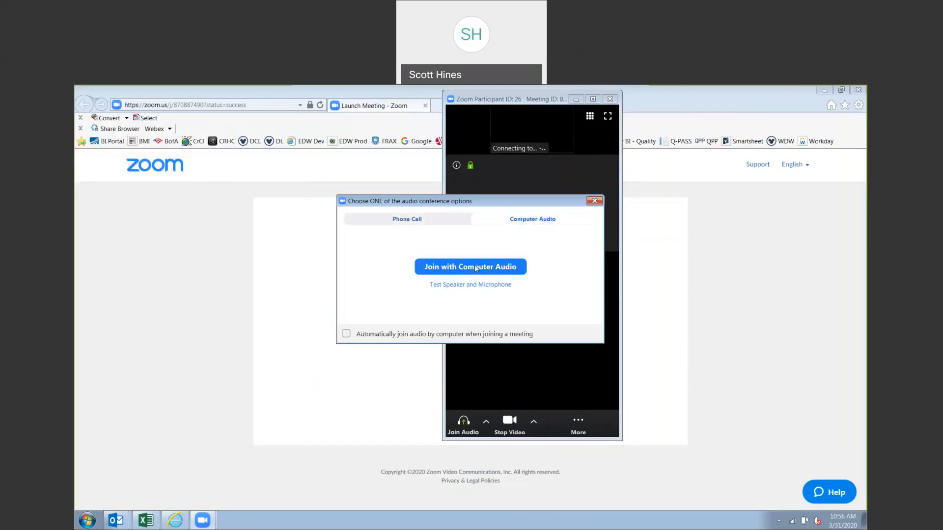
click(471, 266)
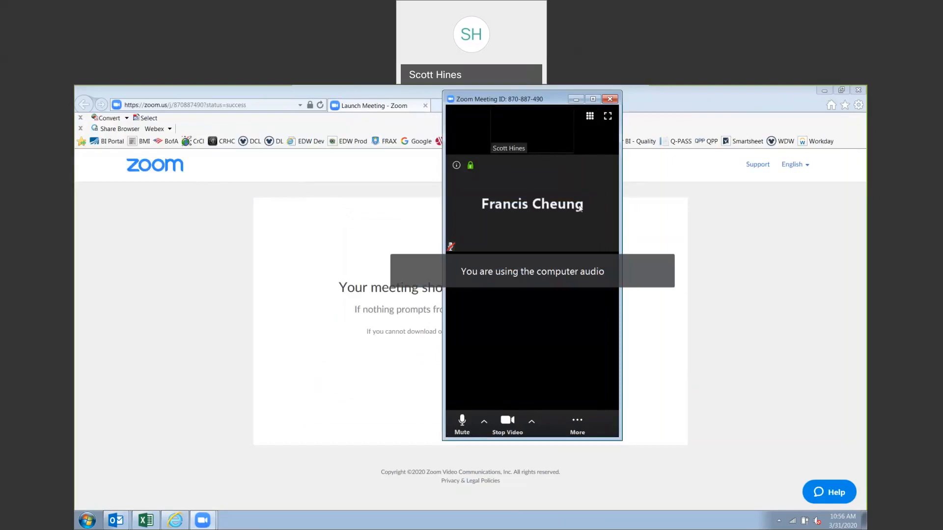
click(608, 116)
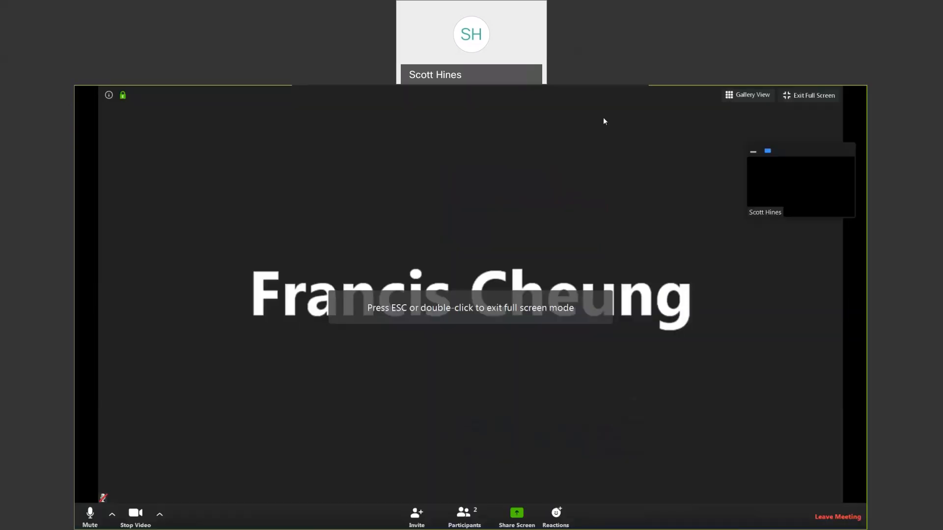
mouse_move(256, 450)
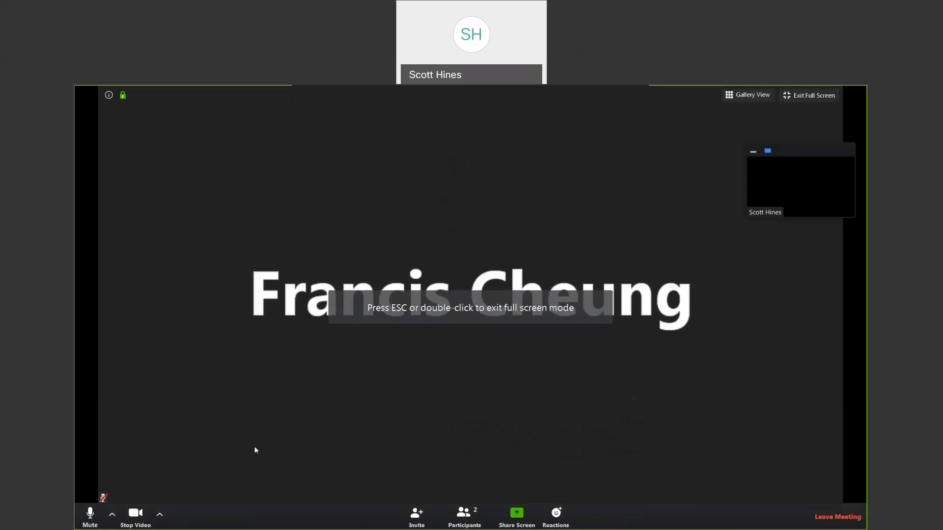
mouse_move(612, 370)
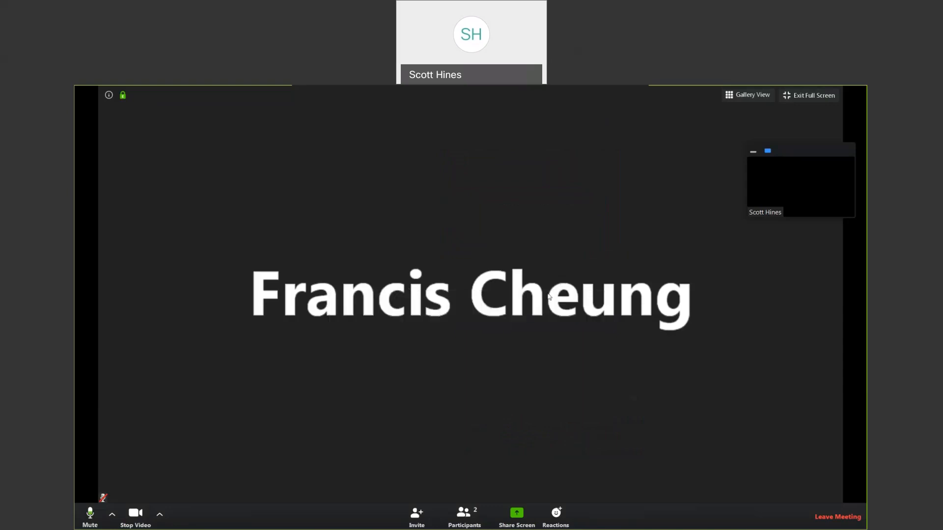
mouse_move(171, 450)
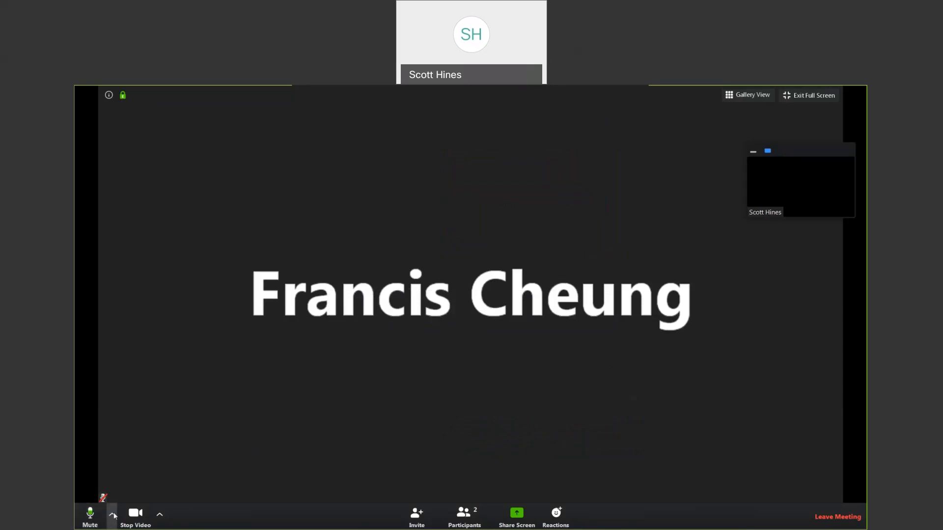
click(99, 512)
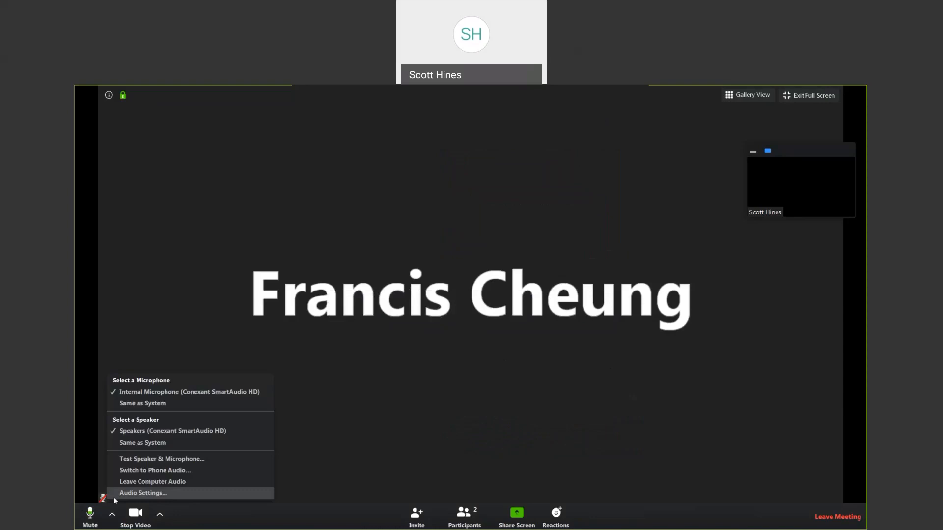
mouse_move(80, 499)
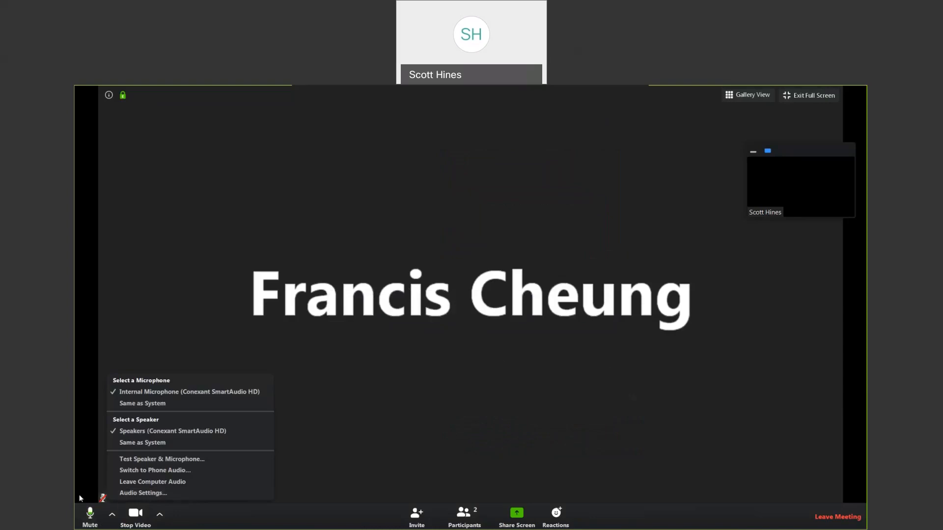
click(135, 516)
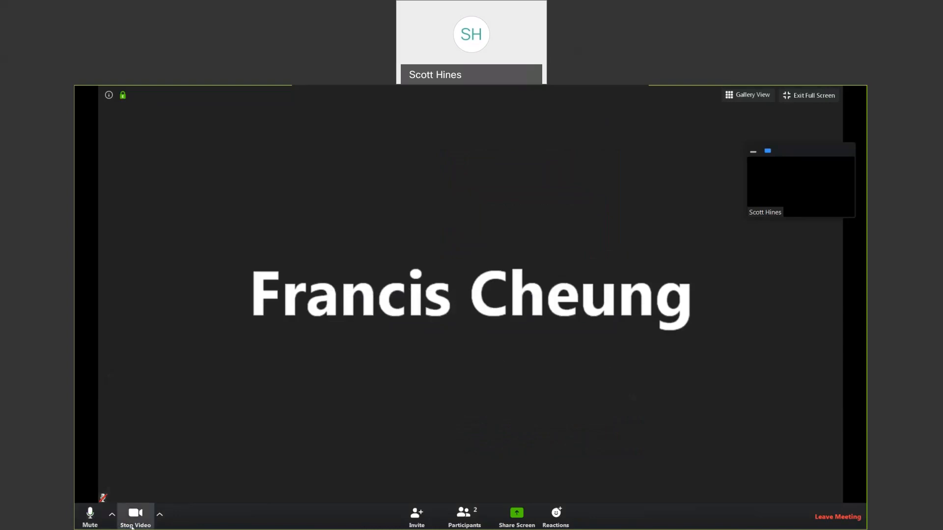
mouse_move(153, 505)
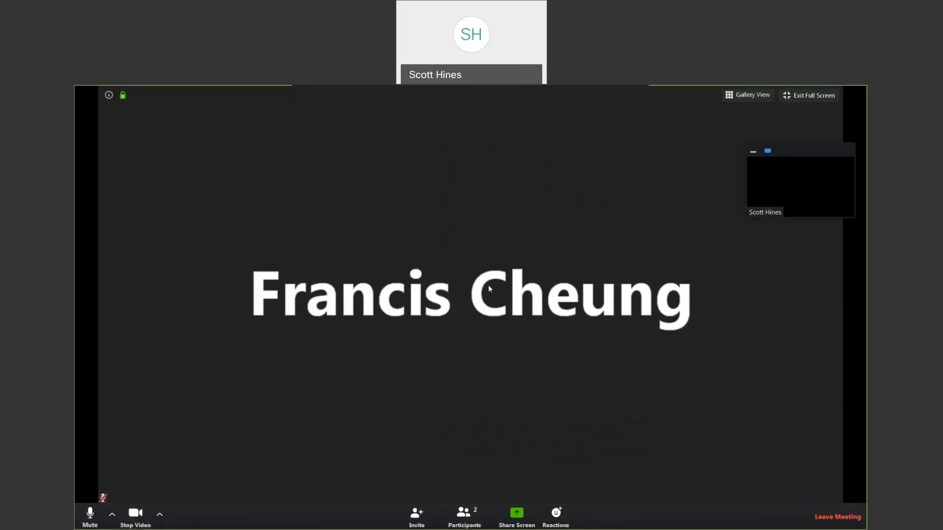
mouse_move(782, 102)
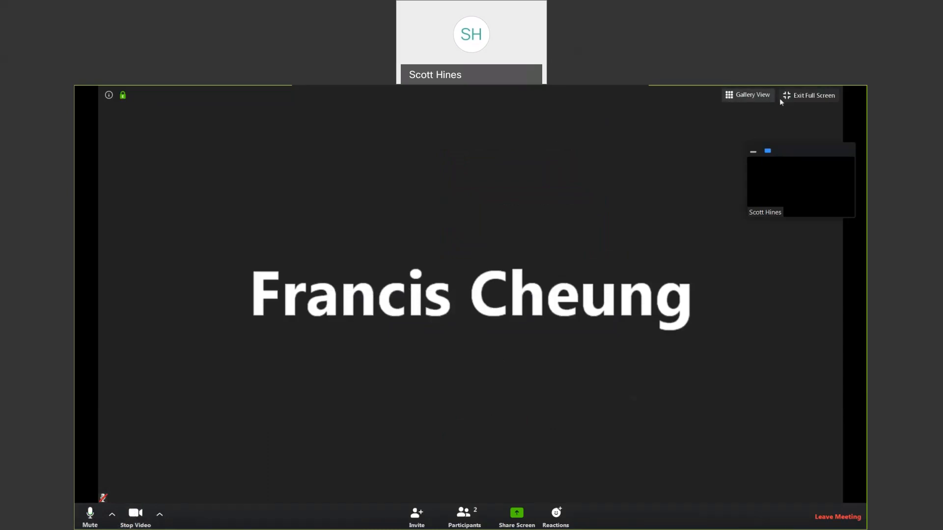
click(813, 95)
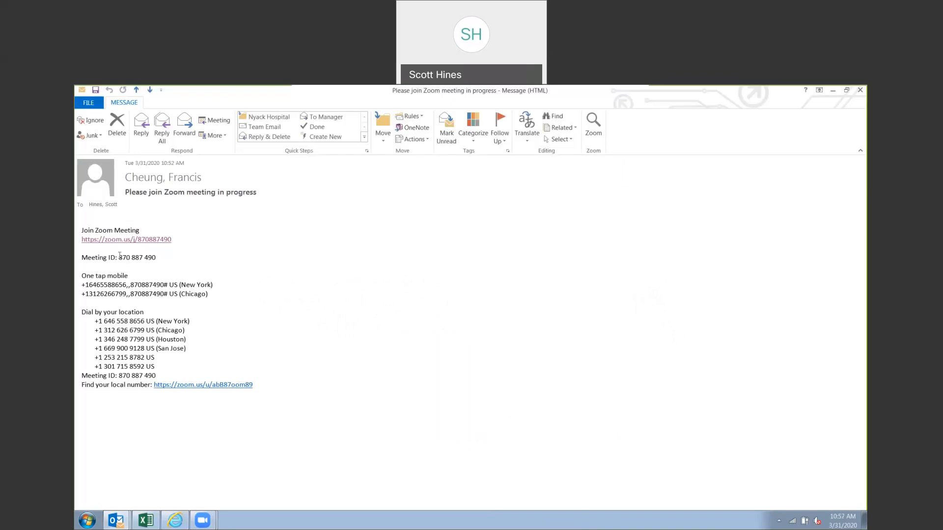
- Select meeting ID 870 887 490 in the invite email and copy it
double_click(137, 258)
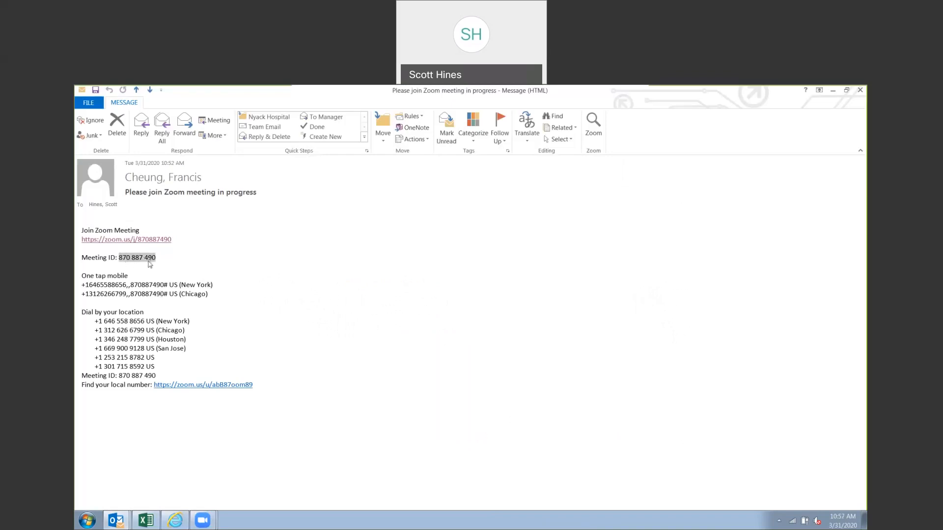
right_click(150, 263)
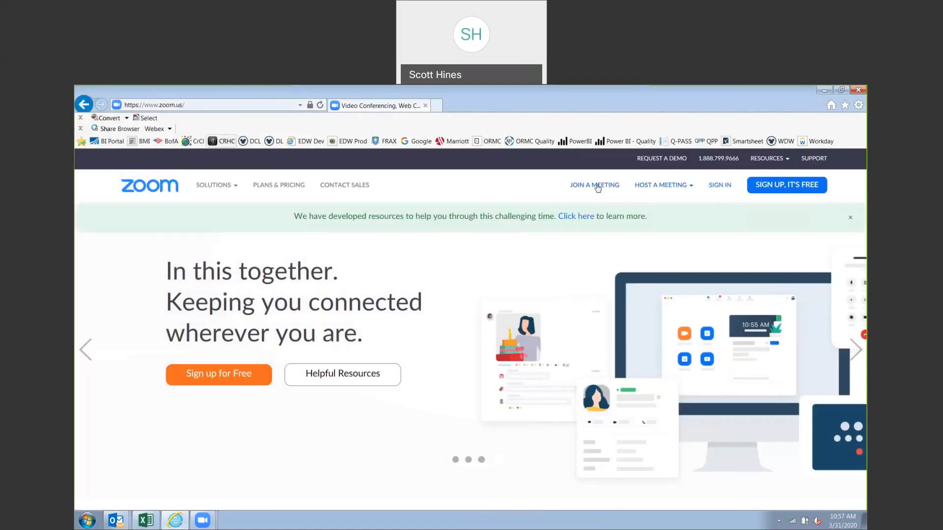
- Paste meeting ID 870 887 490 on zoom.us's Join a Meeting page and join
click(595, 185)
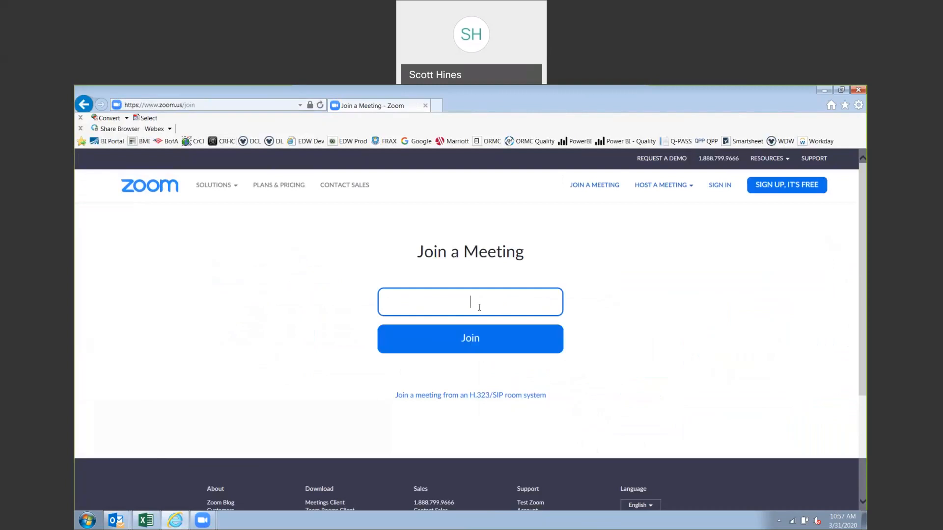
right_click(475, 303)
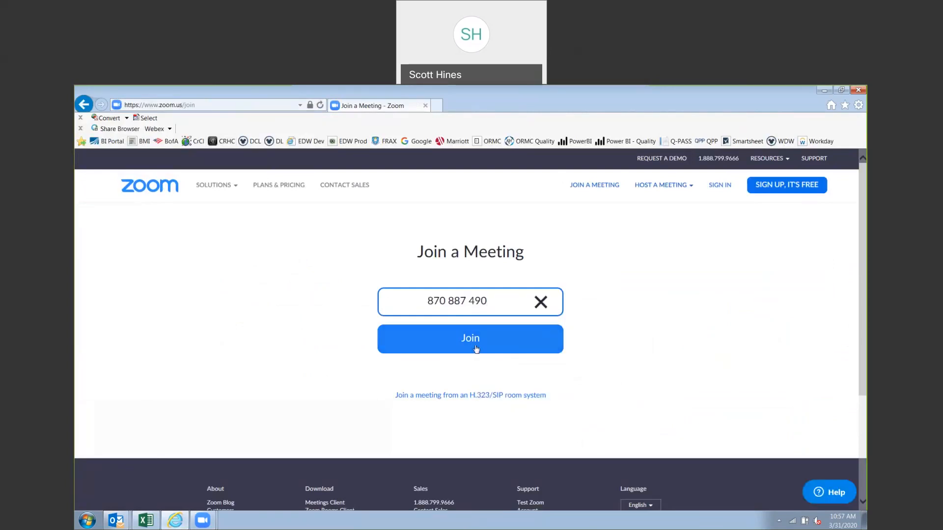
click(470, 339)
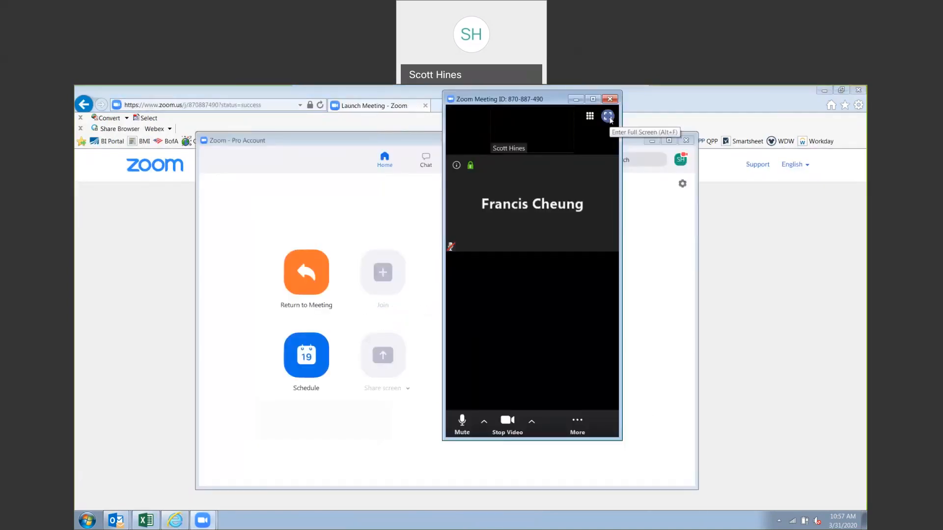
click(608, 117)
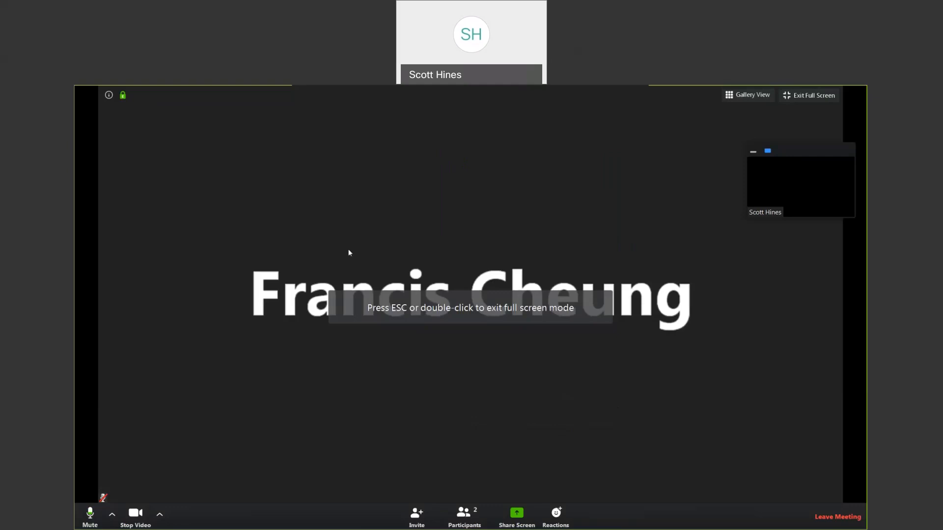
mouse_move(560, 387)
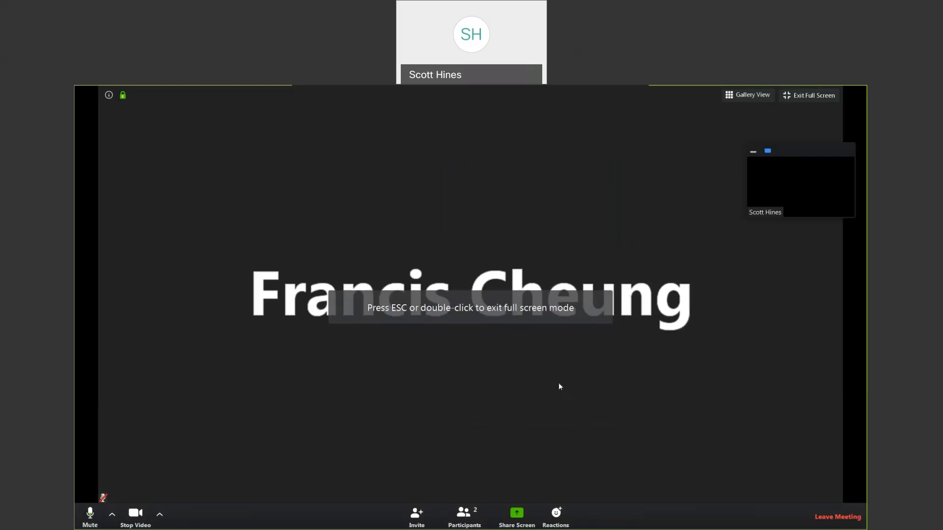
mouse_move(482, 442)
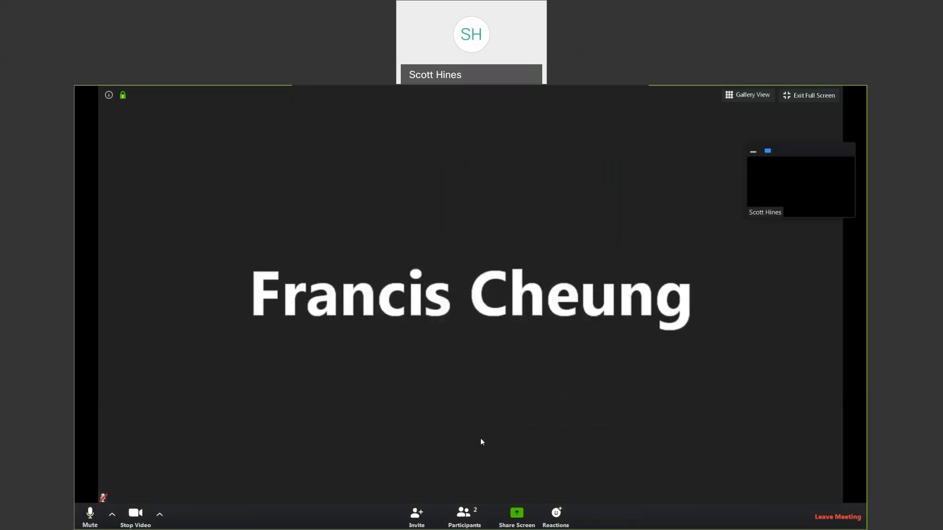
mouse_move(546, 225)
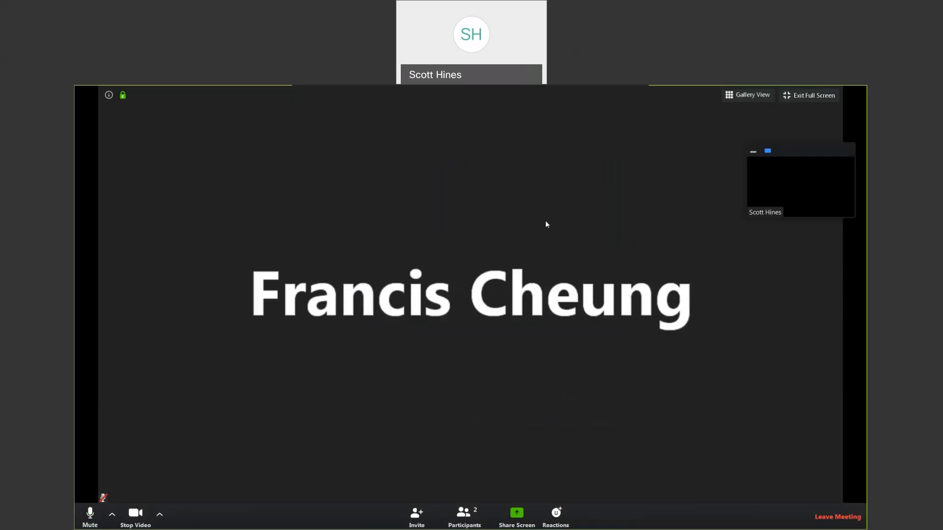
mouse_move(540, 214)
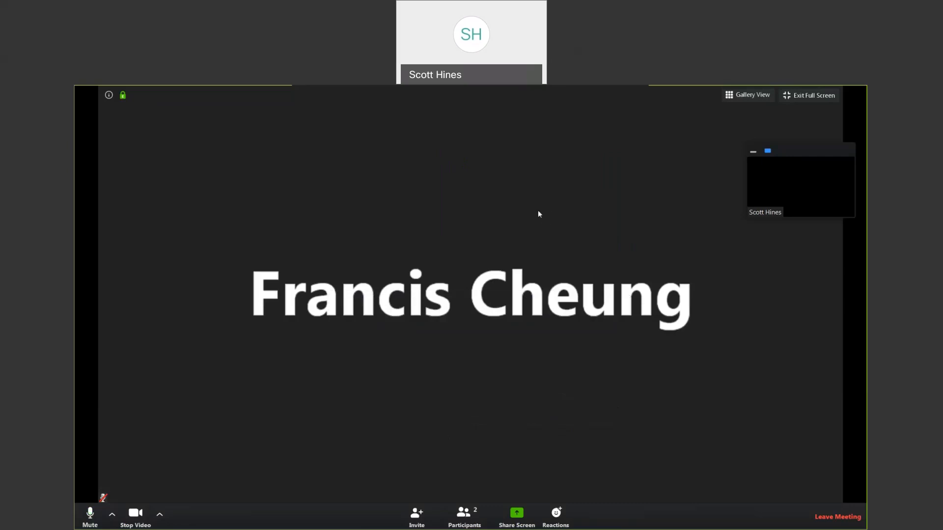
mouse_move(540, 182)
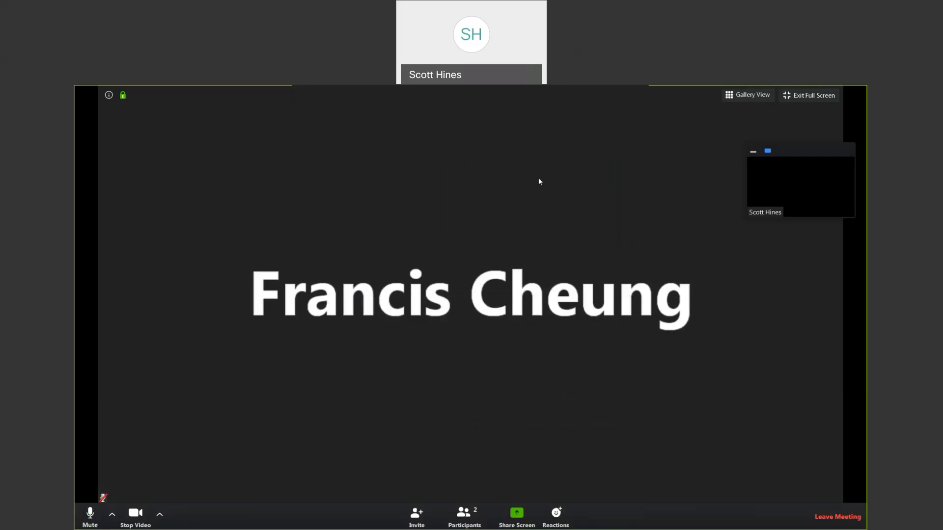